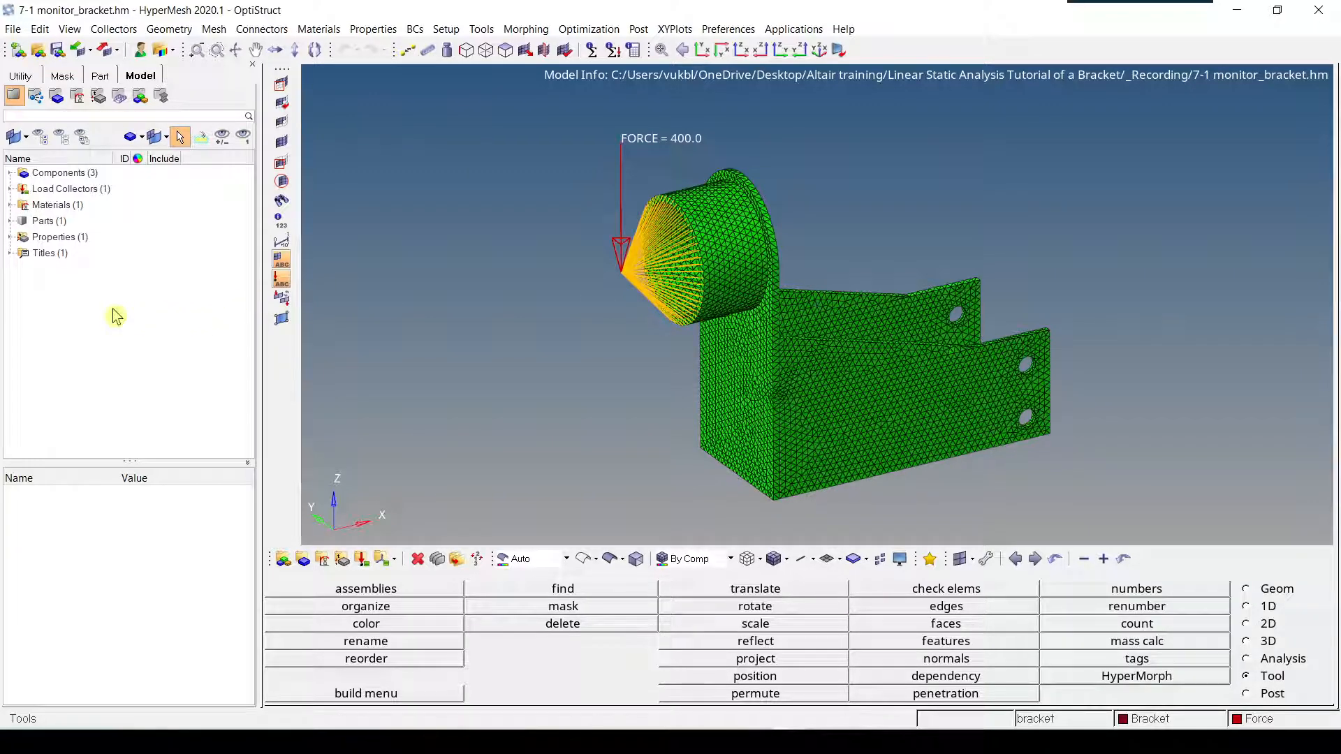
- Create a new load collector from the Model browser and name it Constraints
{"action": "right_click", "coordinate": [115, 317]}
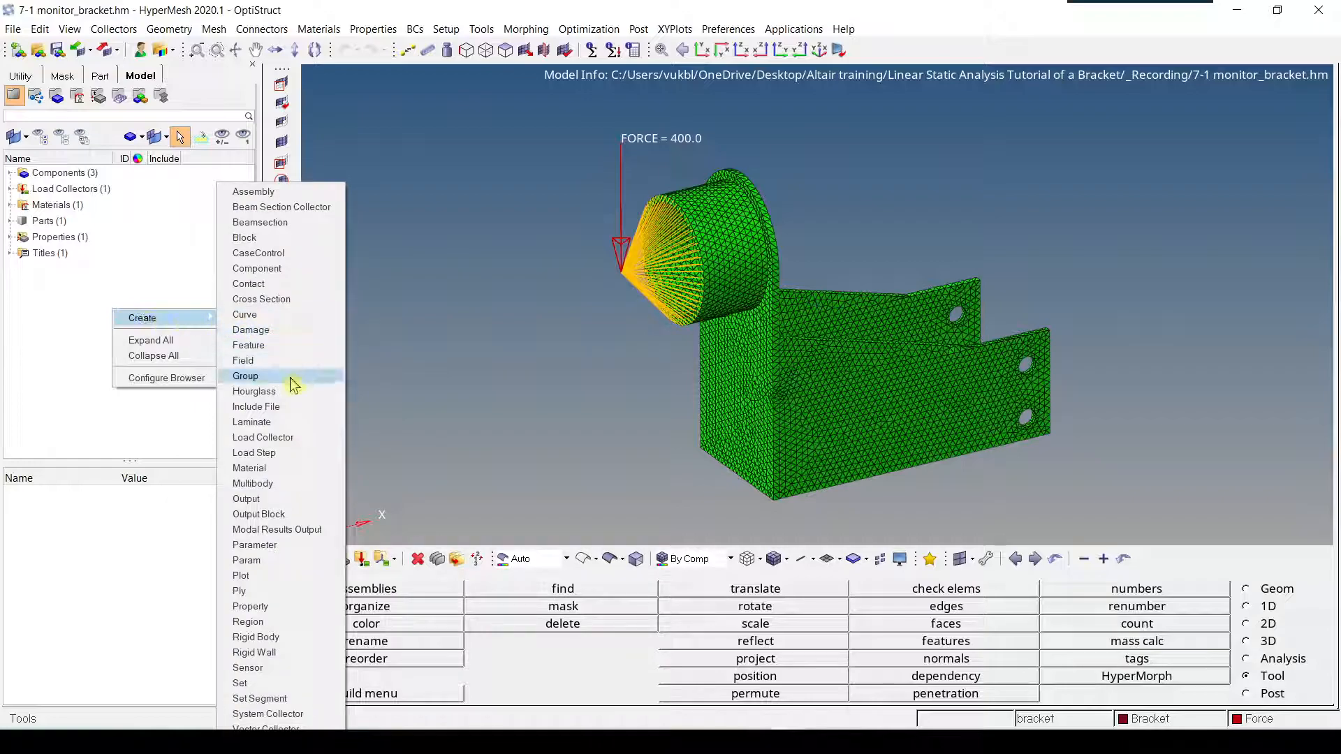
{"action": "left_click", "coordinate": [263, 437]}
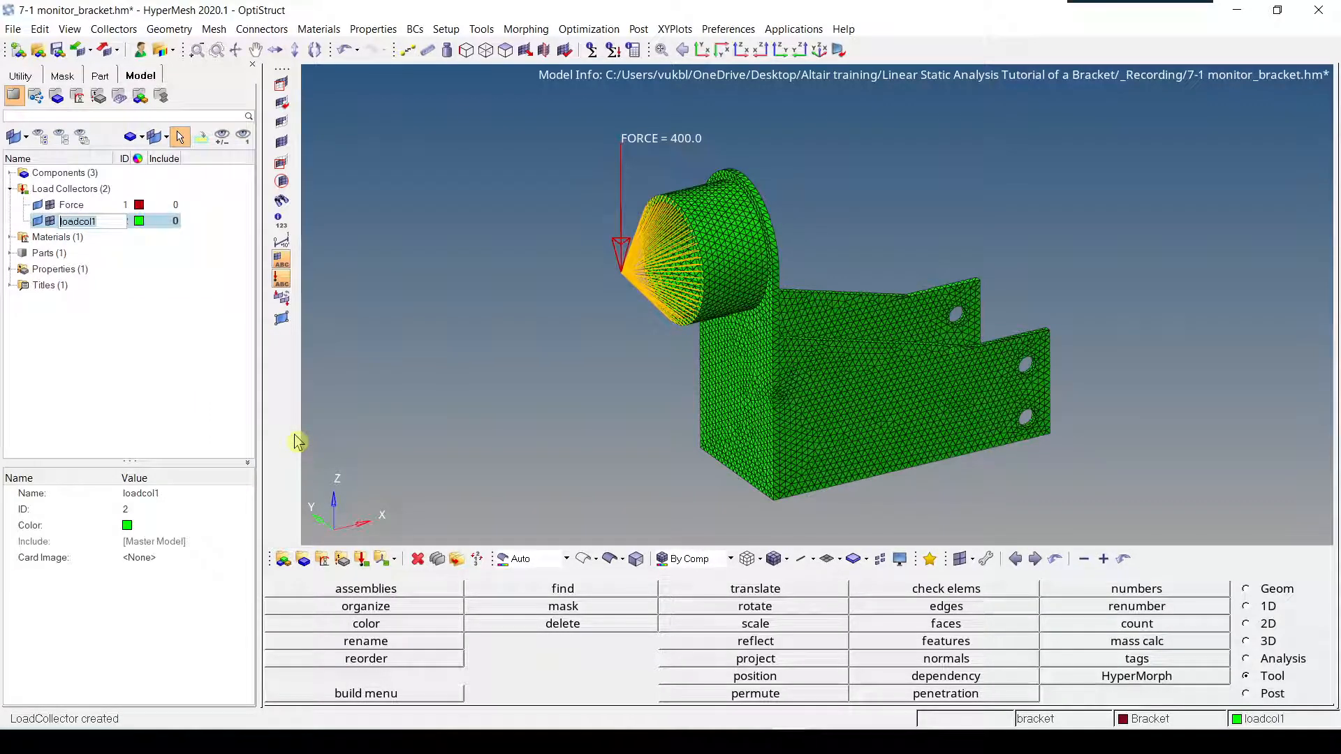
{"action": "type", "text": "Constraints"}
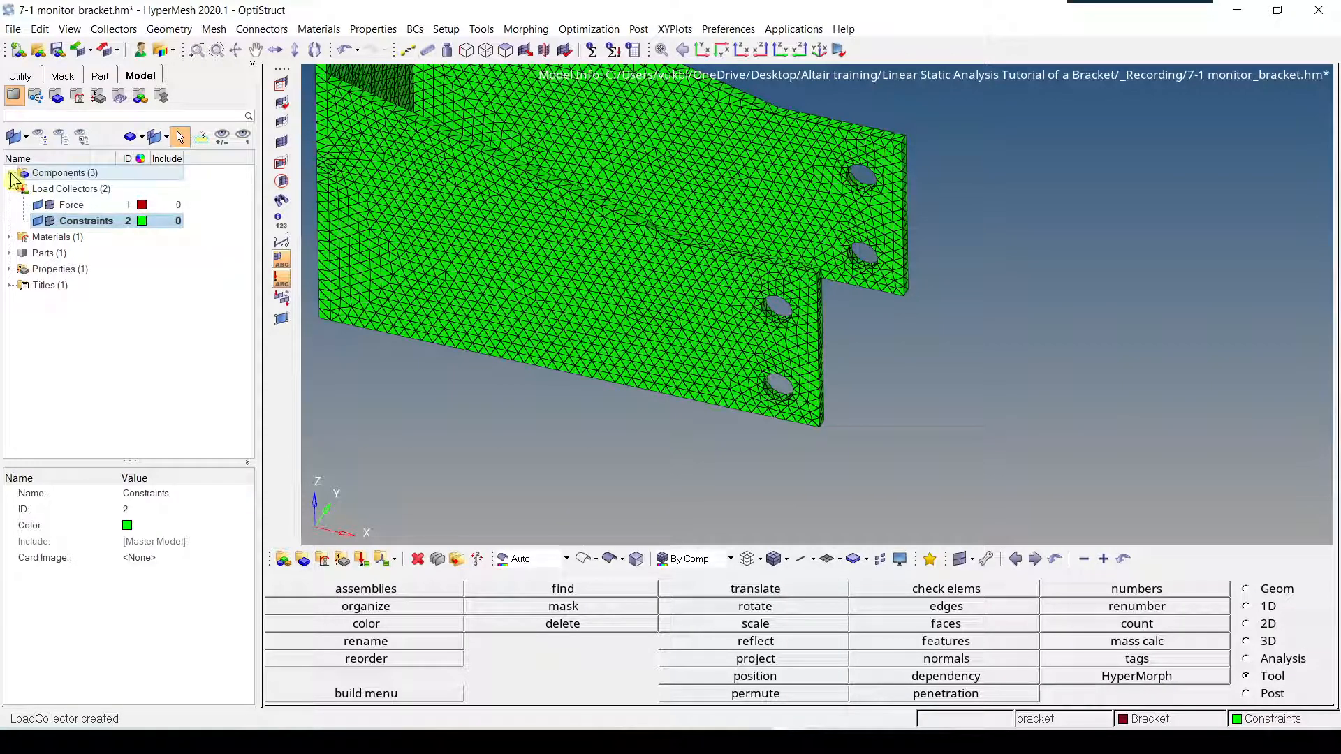
- Expand Components and make the RBE2 component (ID 15) current
{"action": "left_click", "coordinate": [14, 172]}
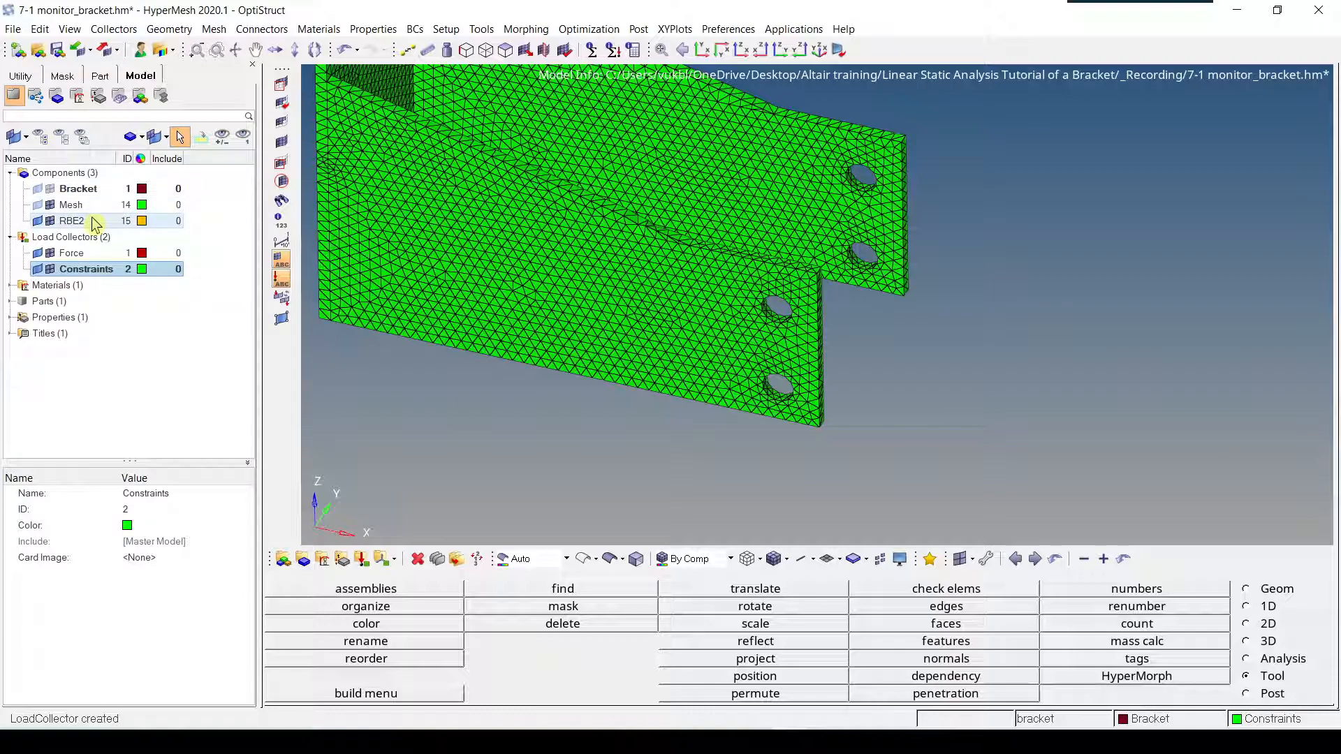
{"action": "right_click", "coordinate": [72, 220]}
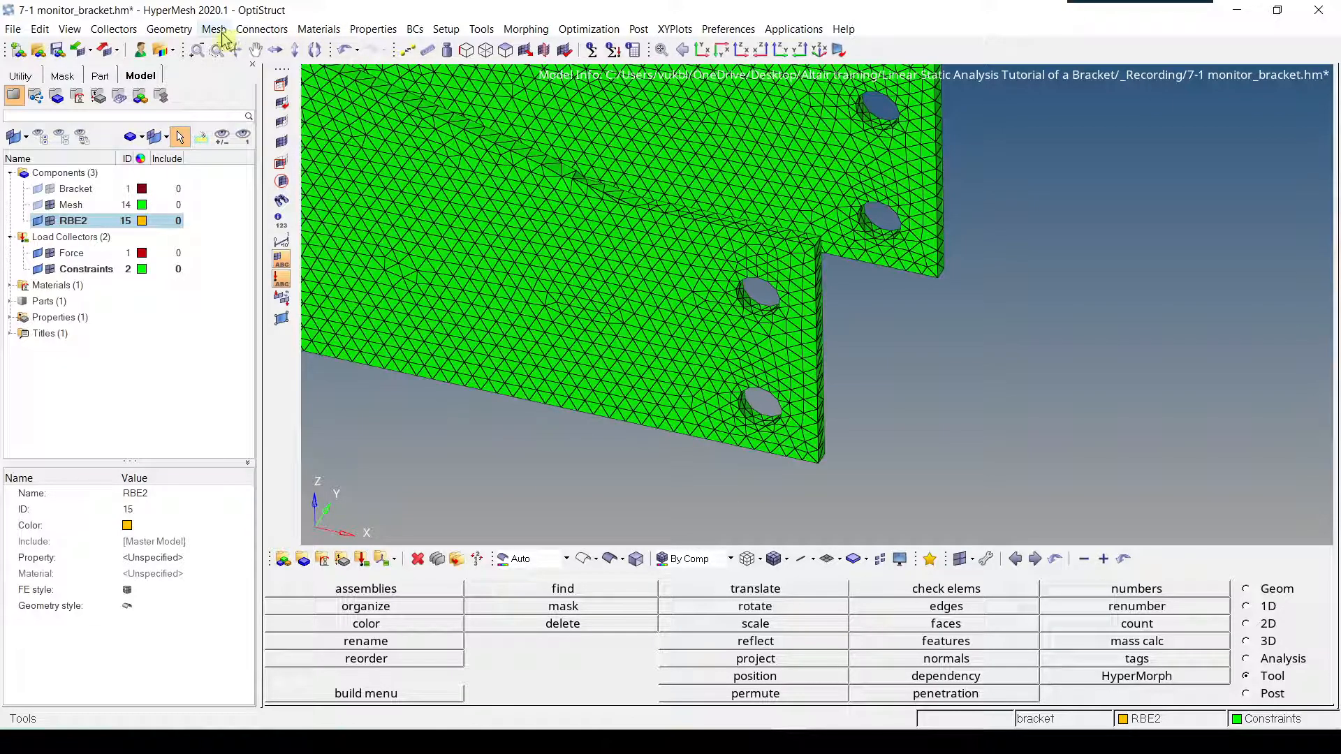
- Open the Rigids tool with independent set to calculate node and dependent to multiple nodes
{"action": "left_click", "coordinate": [213, 28]}
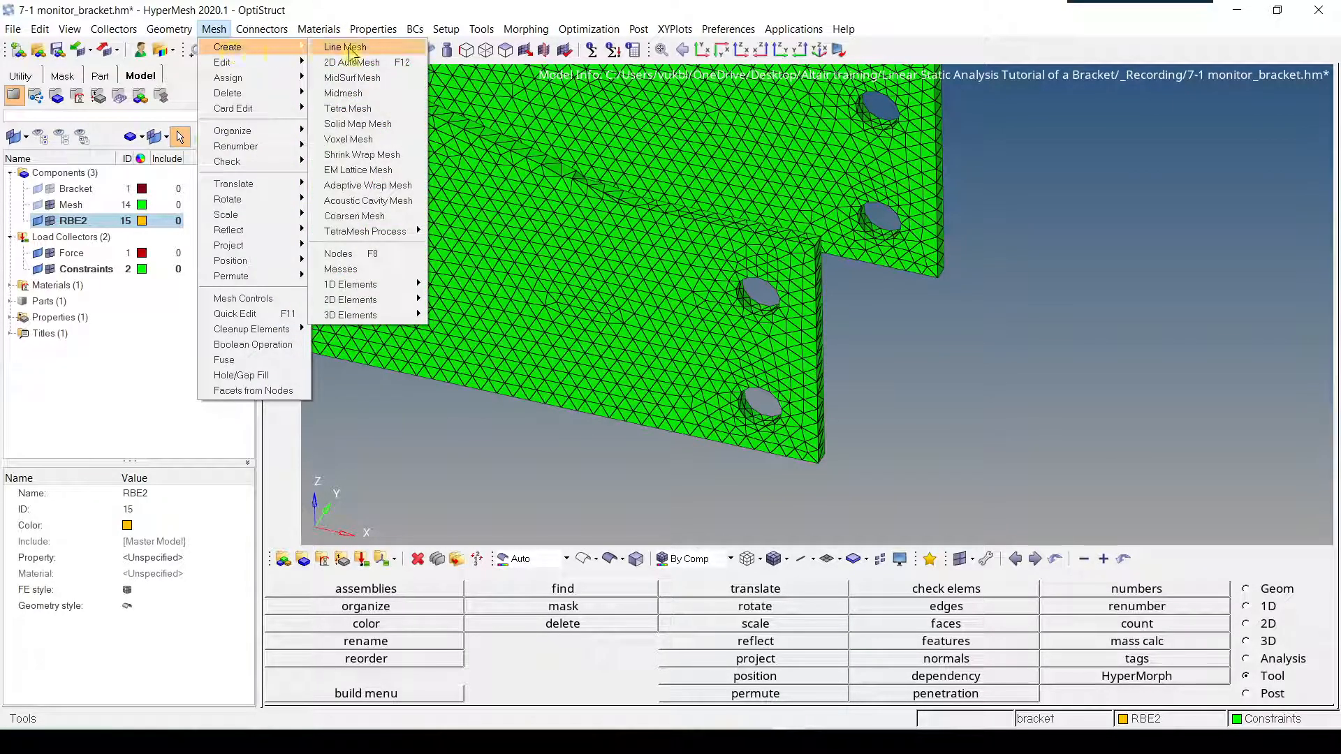
{"action": "mouse_move", "coordinate": [350, 285]}
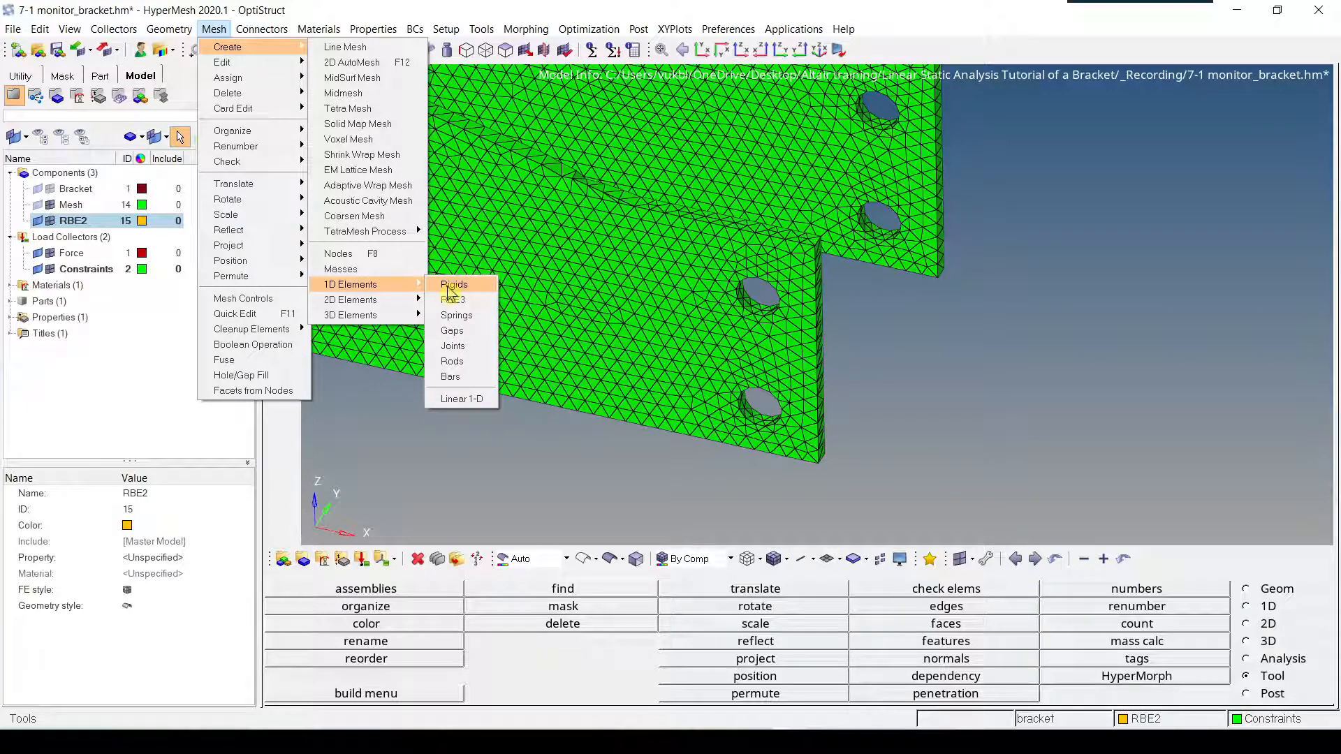
{"action": "left_click", "coordinate": [454, 284]}
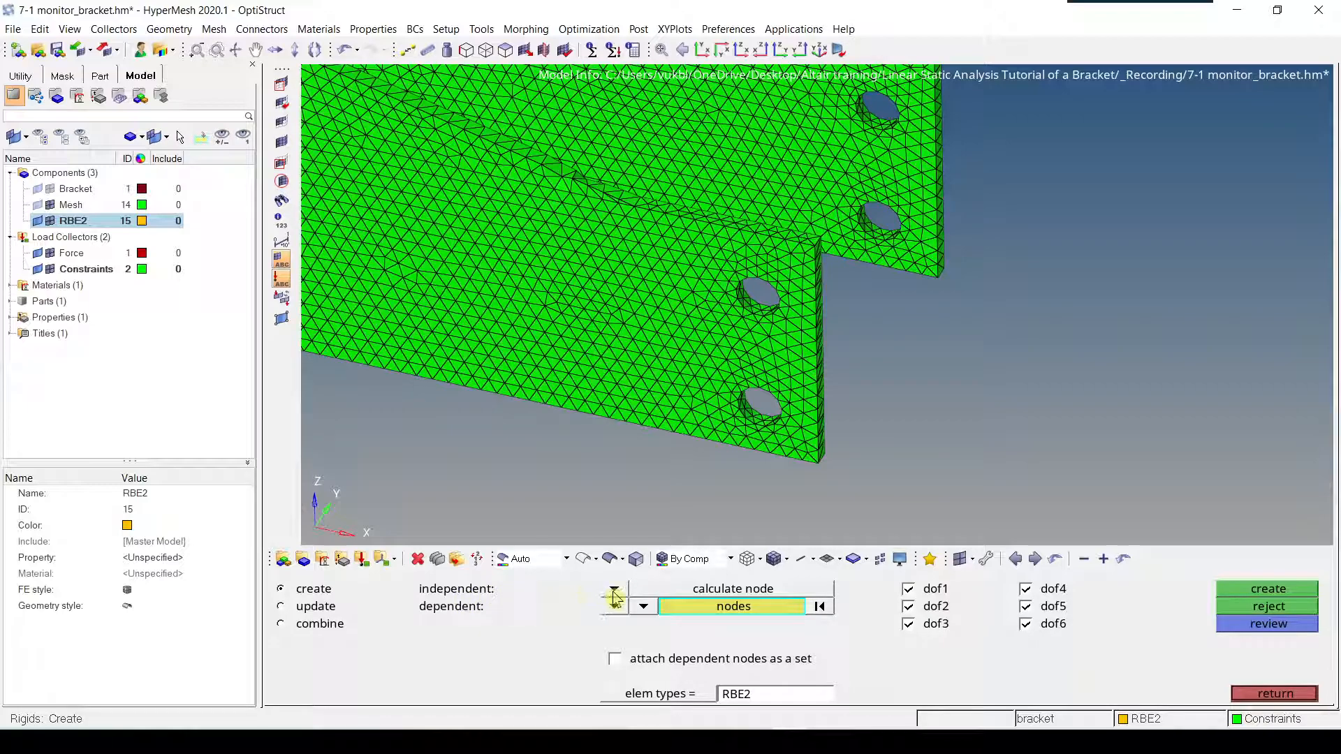
{"action": "left_click", "coordinate": [643, 607]}
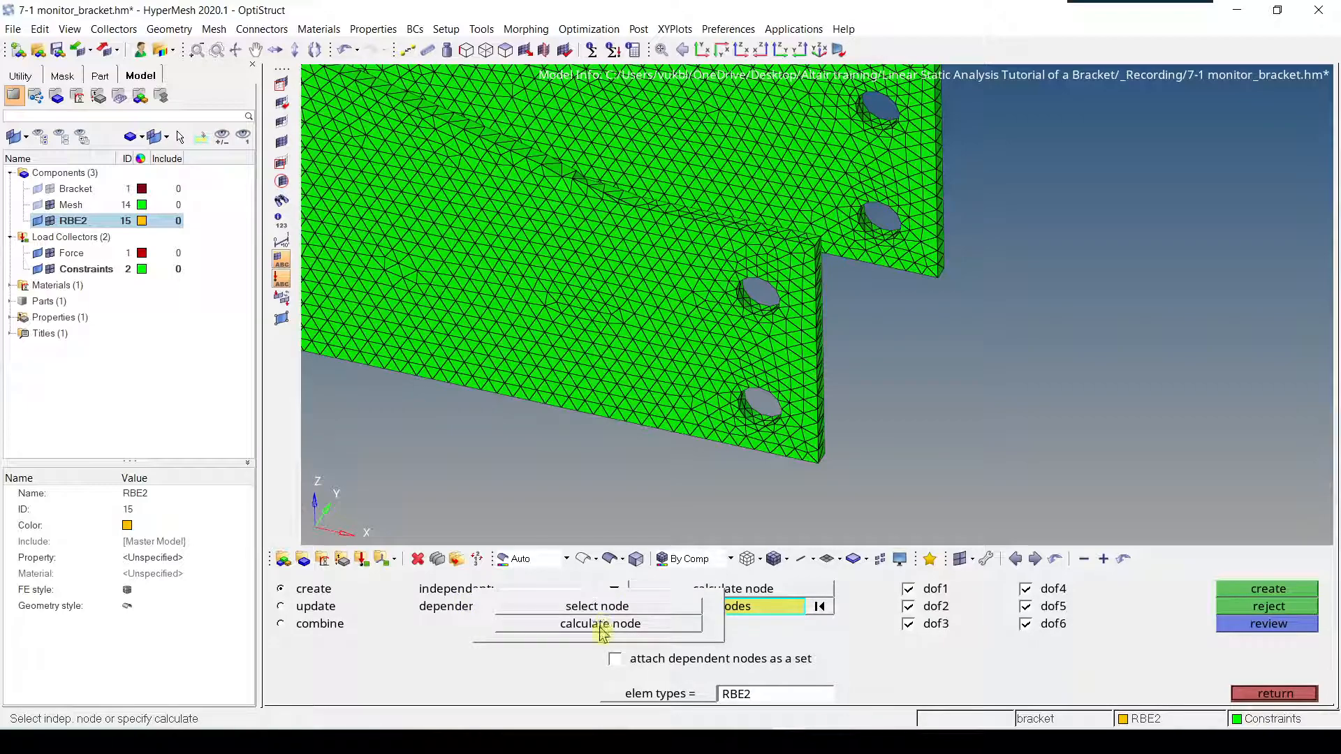
{"action": "left_click", "coordinate": [614, 606]}
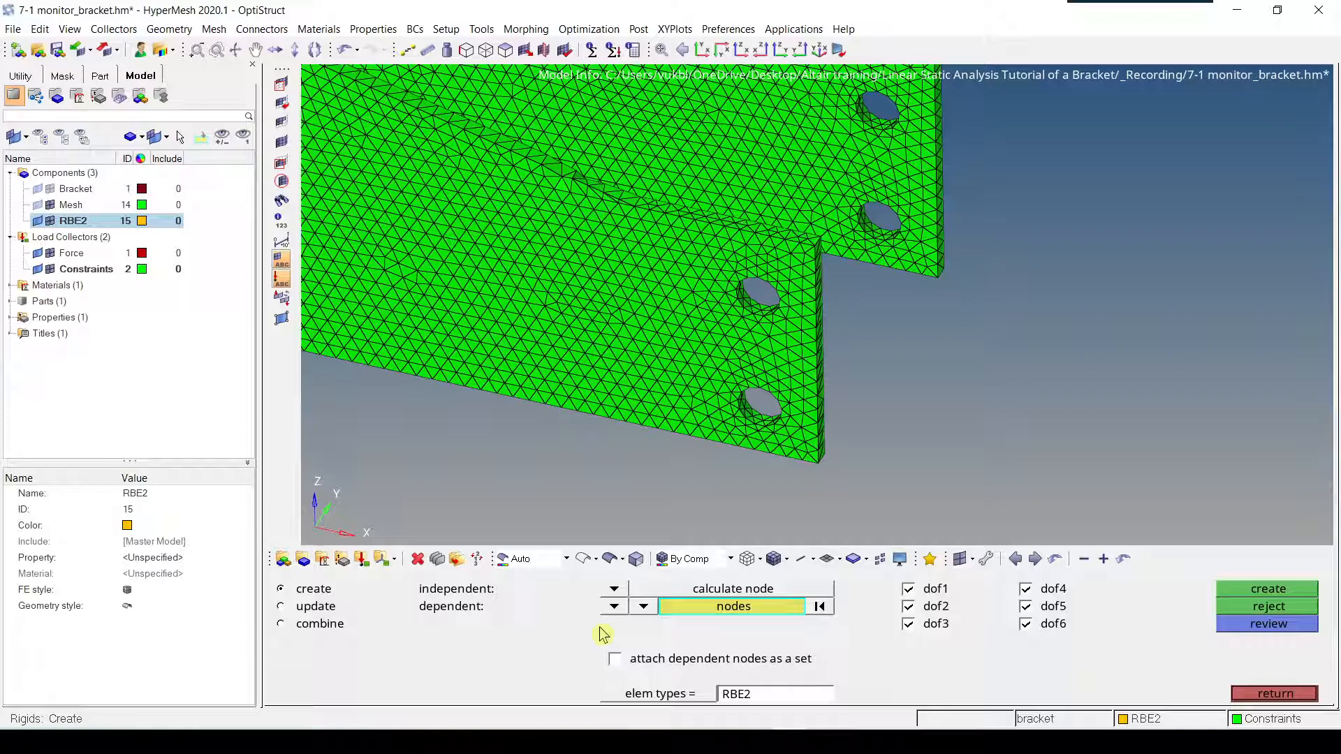
{"action": "mouse_move", "coordinate": [534, 620]}
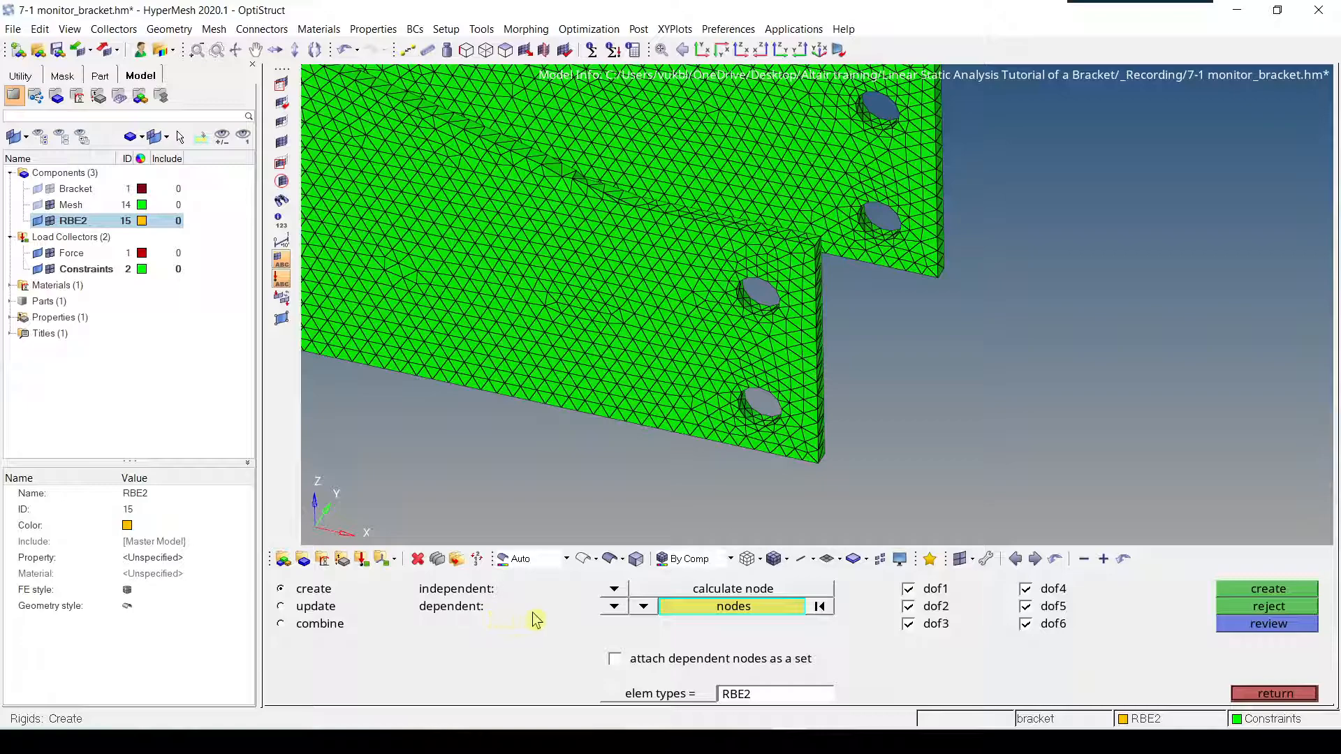
{"action": "left_click", "coordinate": [614, 607]}
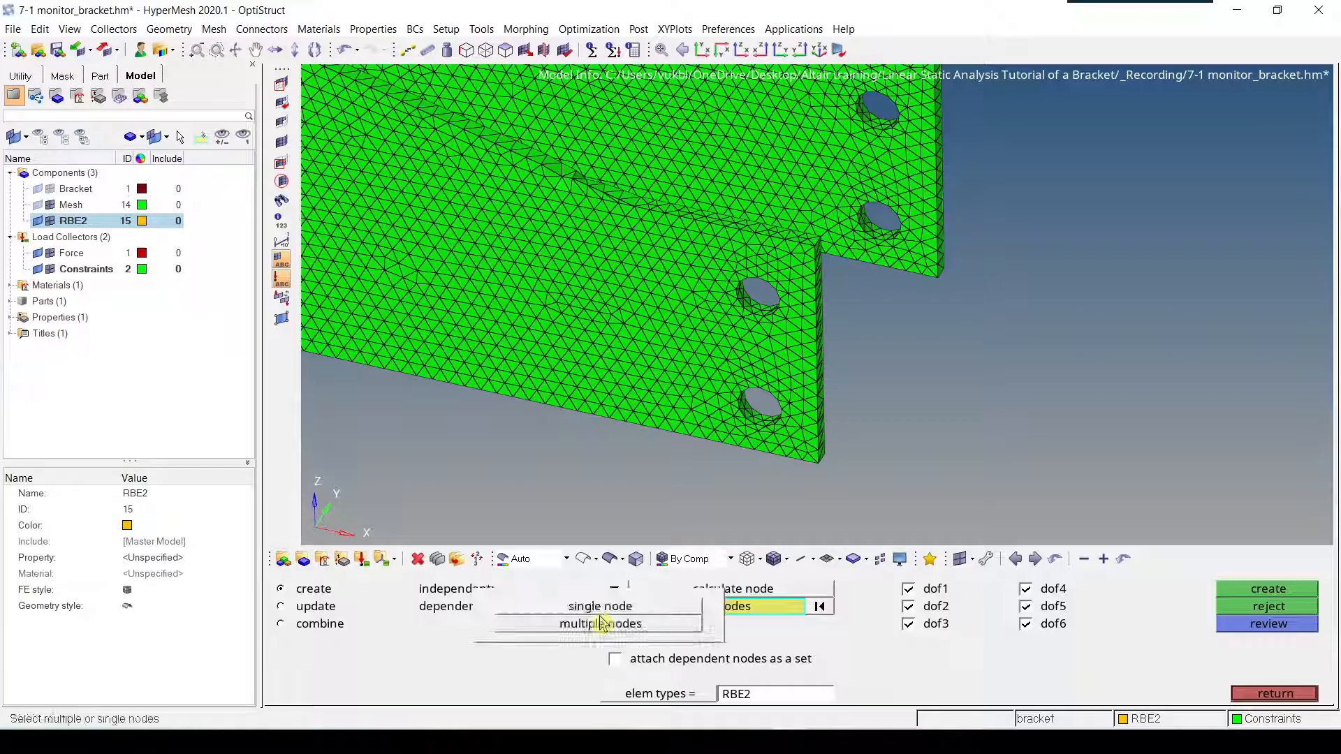
{"action": "left_click", "coordinate": [598, 607]}
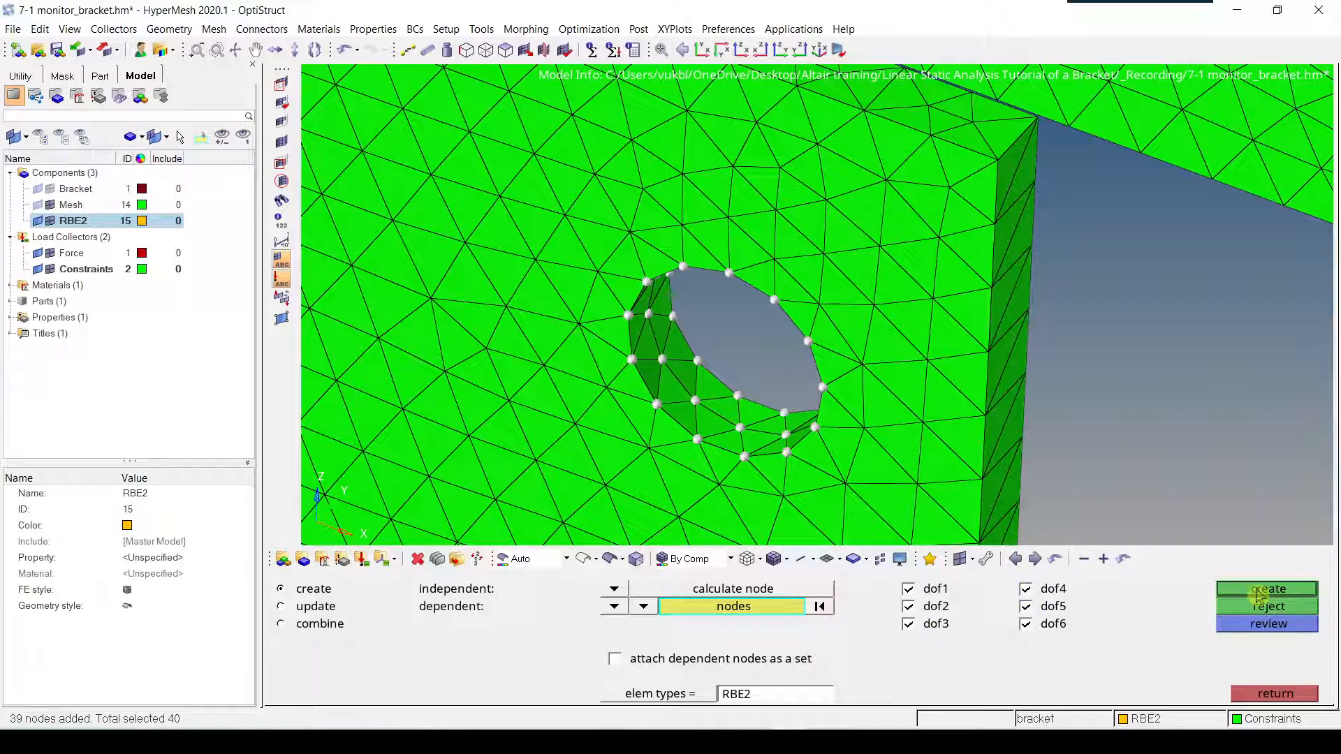
- Create RBE2 spiders in the remaining bolt holes from the selected hole nodes, then close the tool
{"action": "left_click", "coordinate": [1269, 588]}
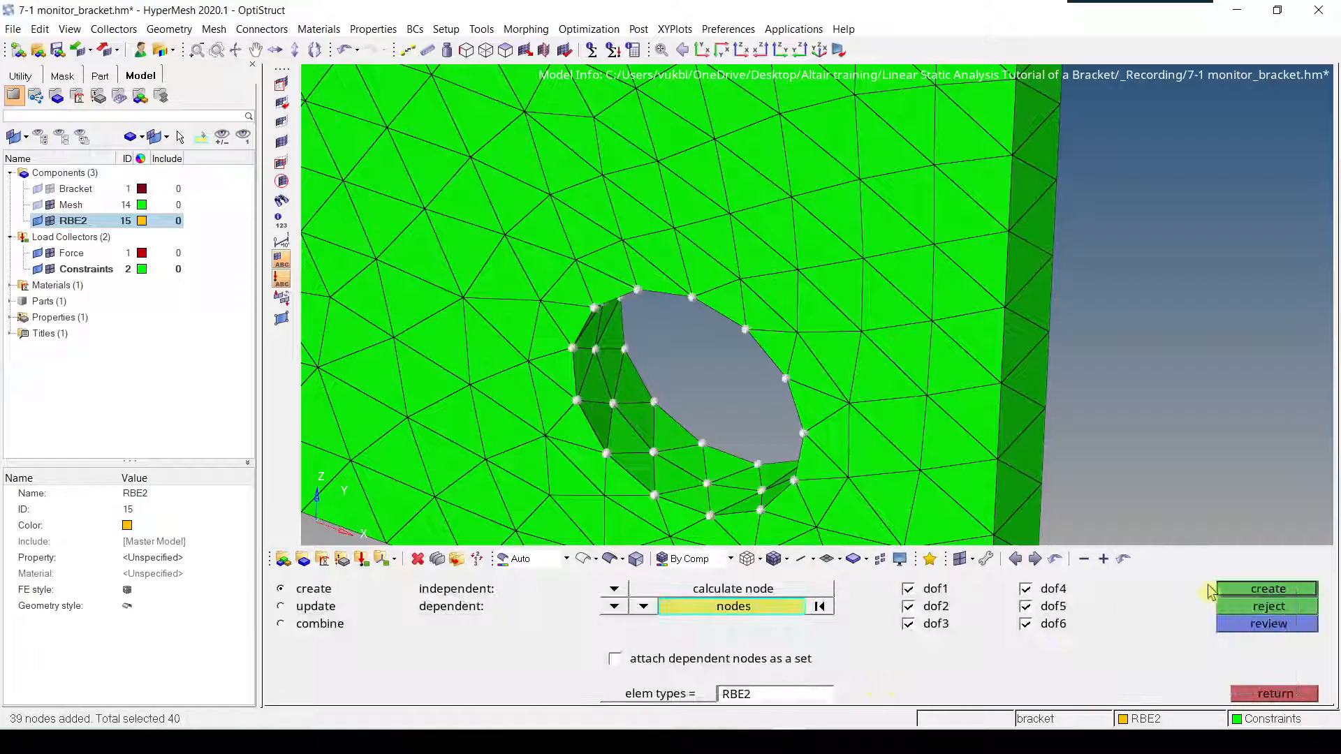
{"action": "left_click", "coordinate": [1268, 588]}
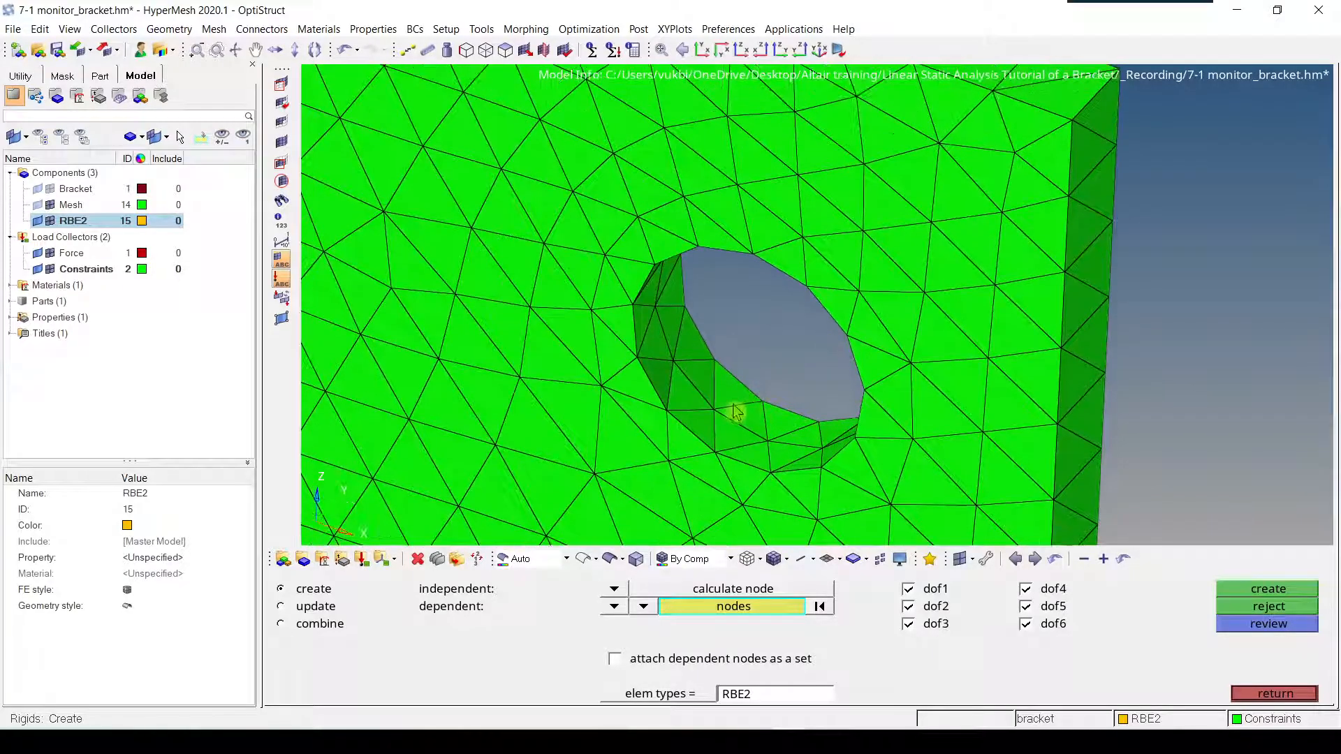
{"action": "left_click", "coordinate": [732, 607]}
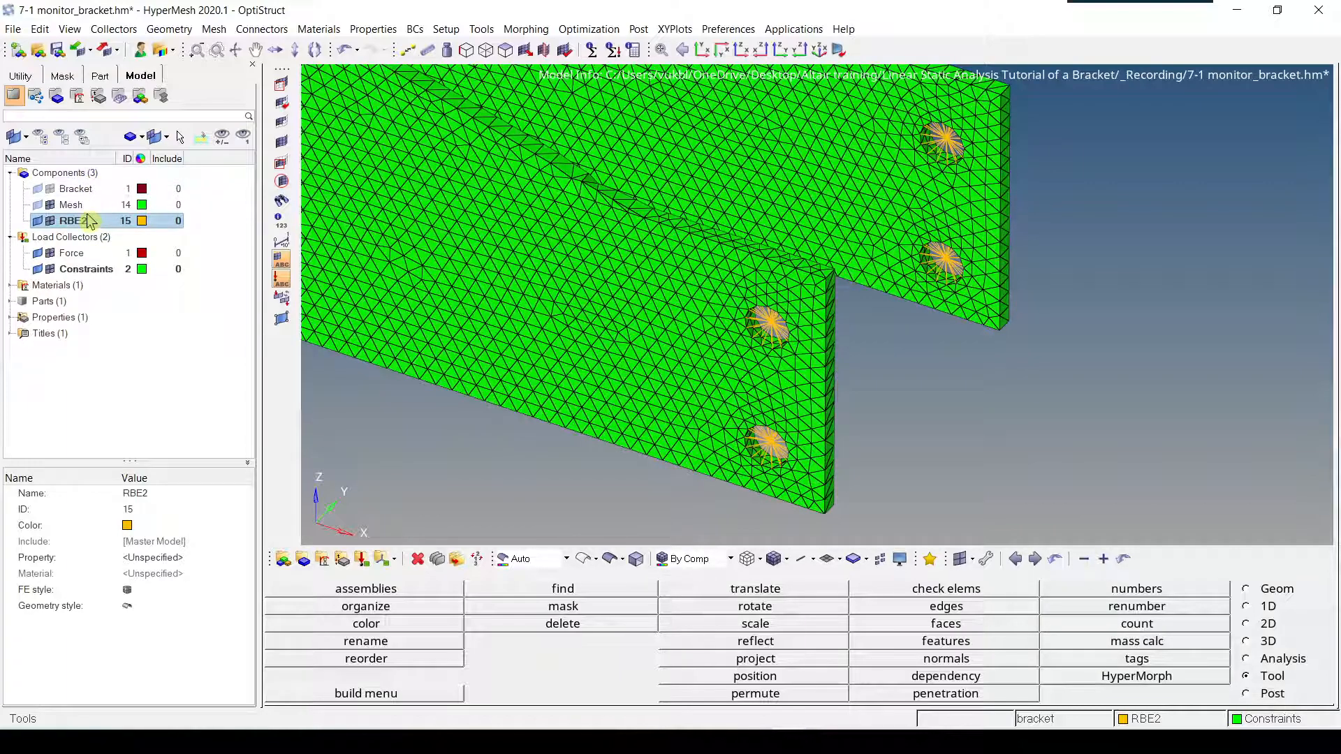
{"action": "mouse_move", "coordinate": [141, 248]}
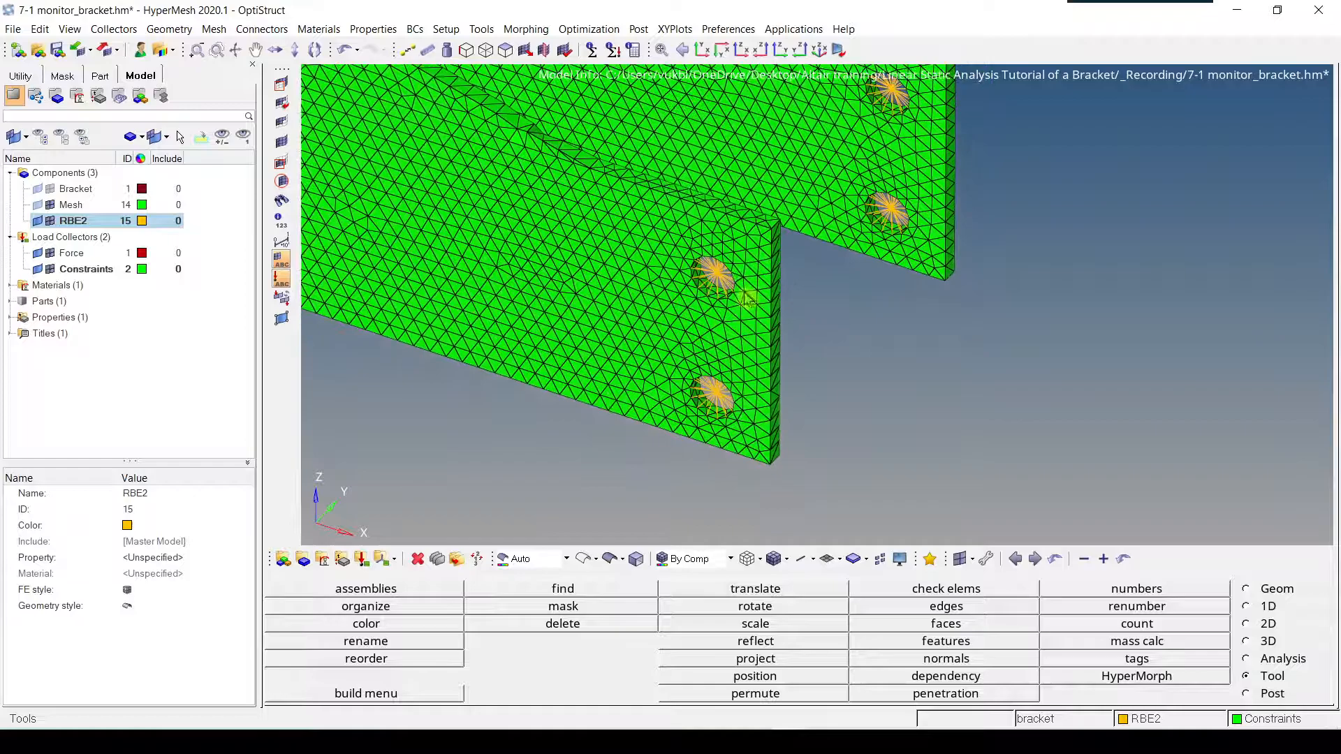
- Zoom to inspect the four RBE2 spiders and open the BCs menu
{"action": "scroll", "scroll_direction": "up", "scroll_amount": 3}
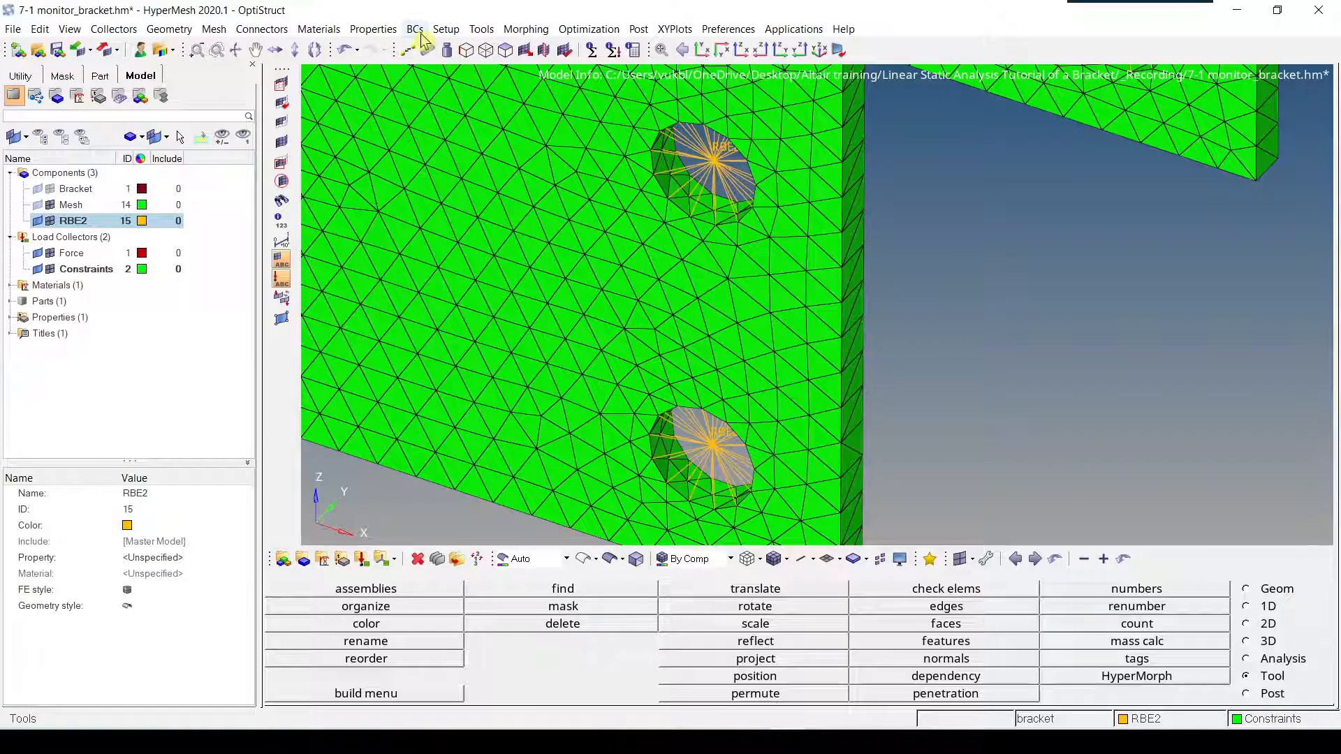
{"action": "left_click", "coordinate": [415, 28]}
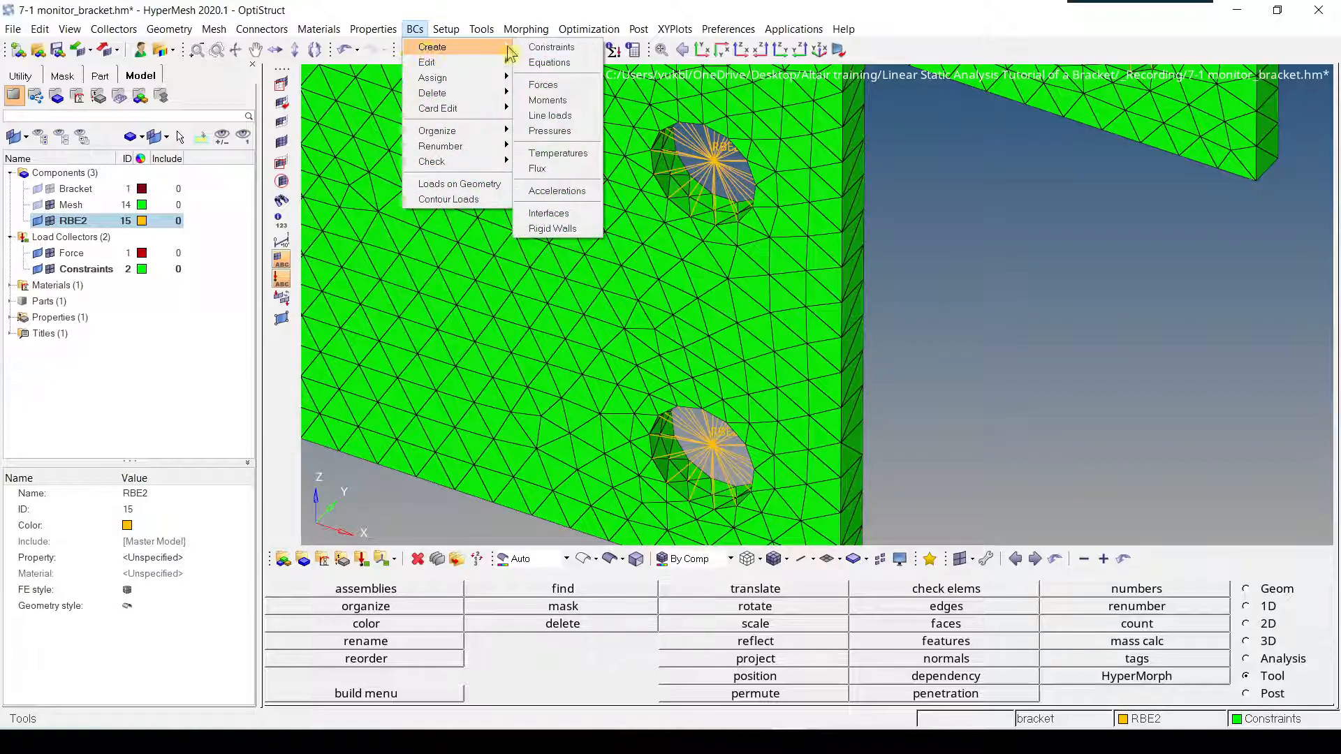
- Apply SPC constraints fixing dof1–dof6 to the spider centre nodes, then exit the panel
{"action": "left_click", "coordinate": [551, 47]}
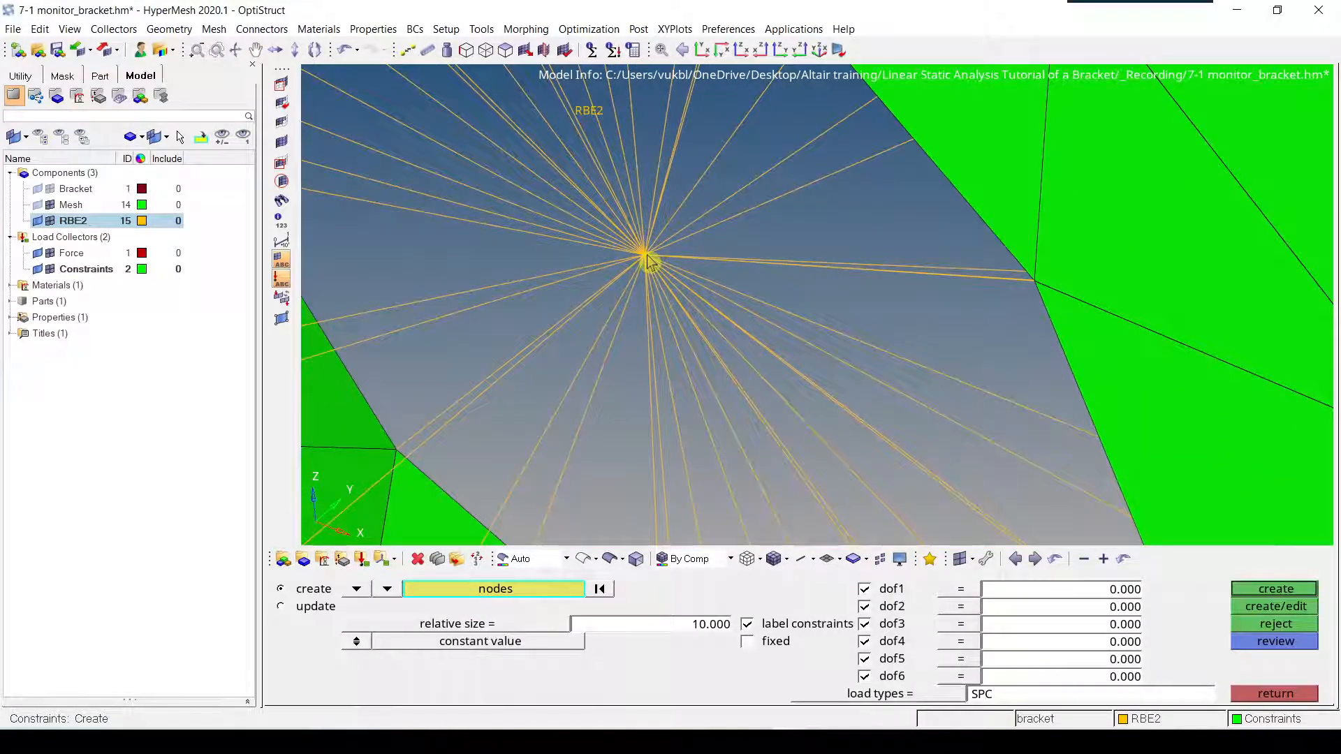
{"action": "mouse_move", "coordinate": [894, 392]}
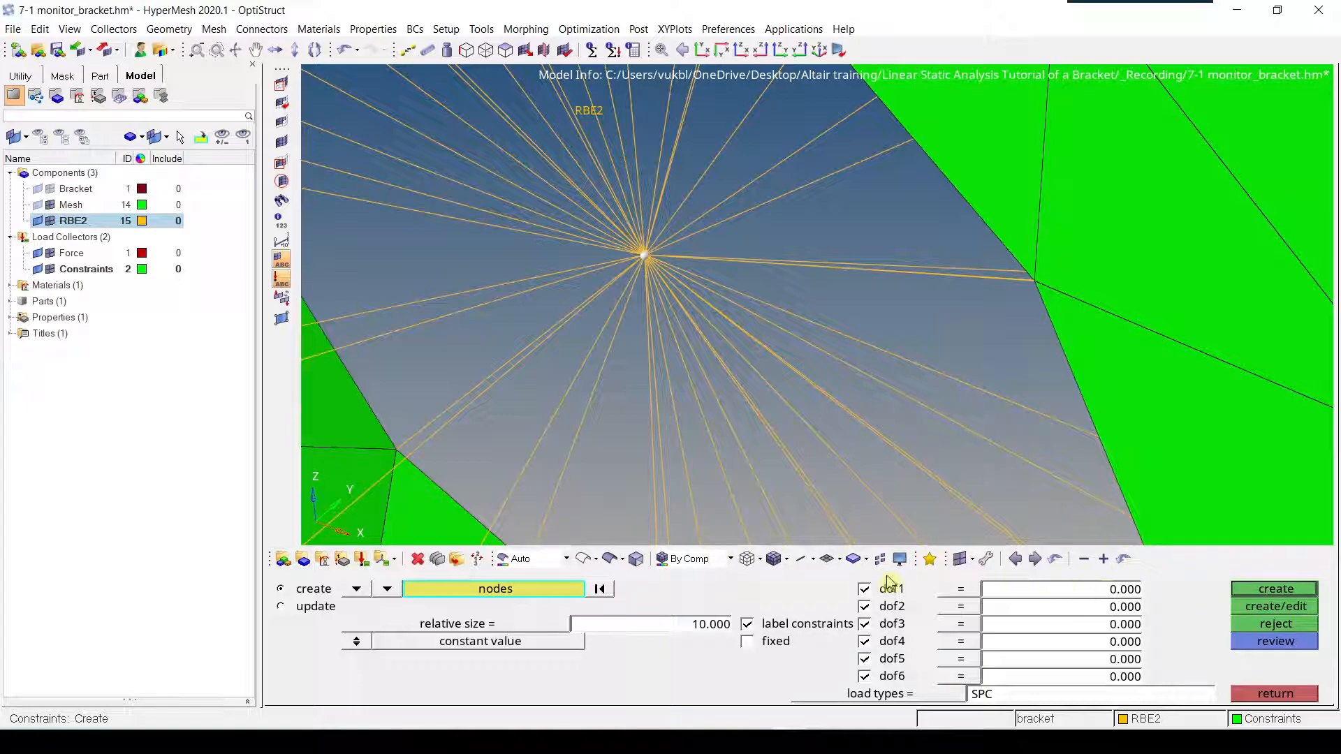
{"action": "mouse_move", "coordinate": [894, 691]}
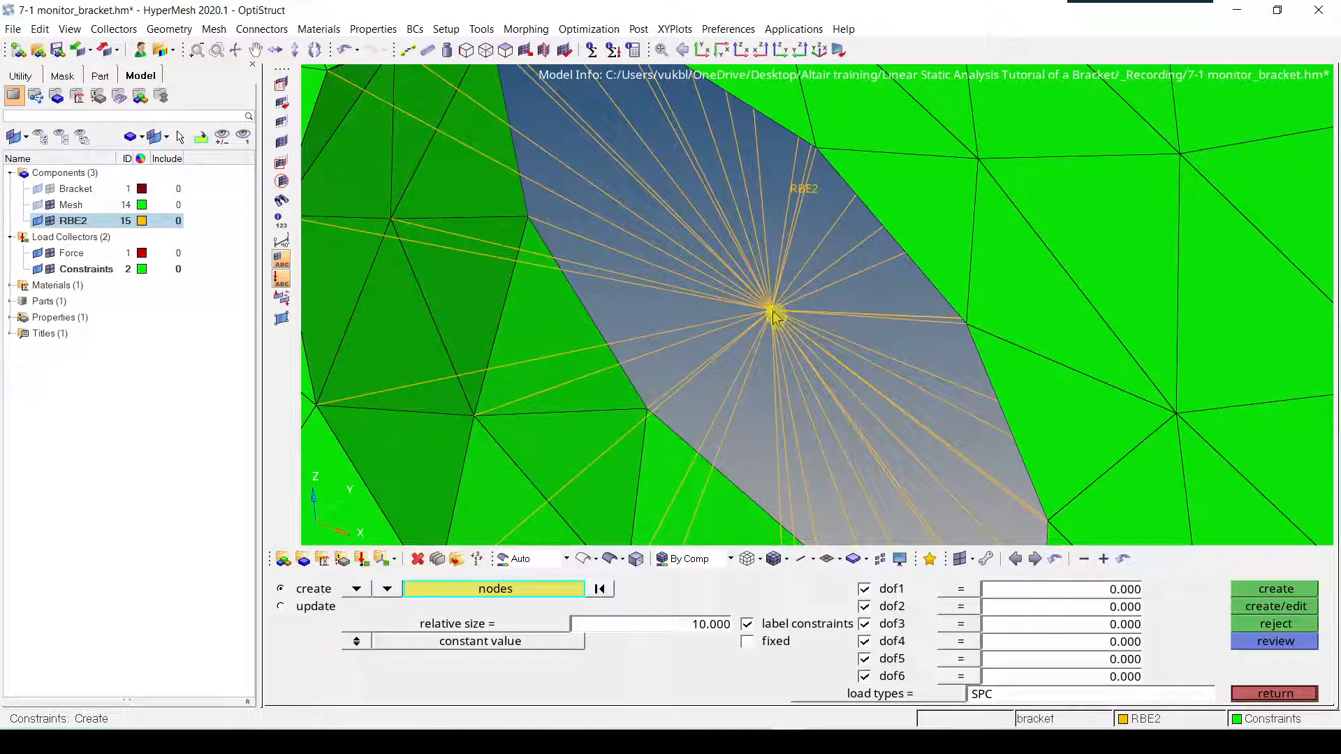
{"action": "left_click", "coordinate": [1276, 588]}
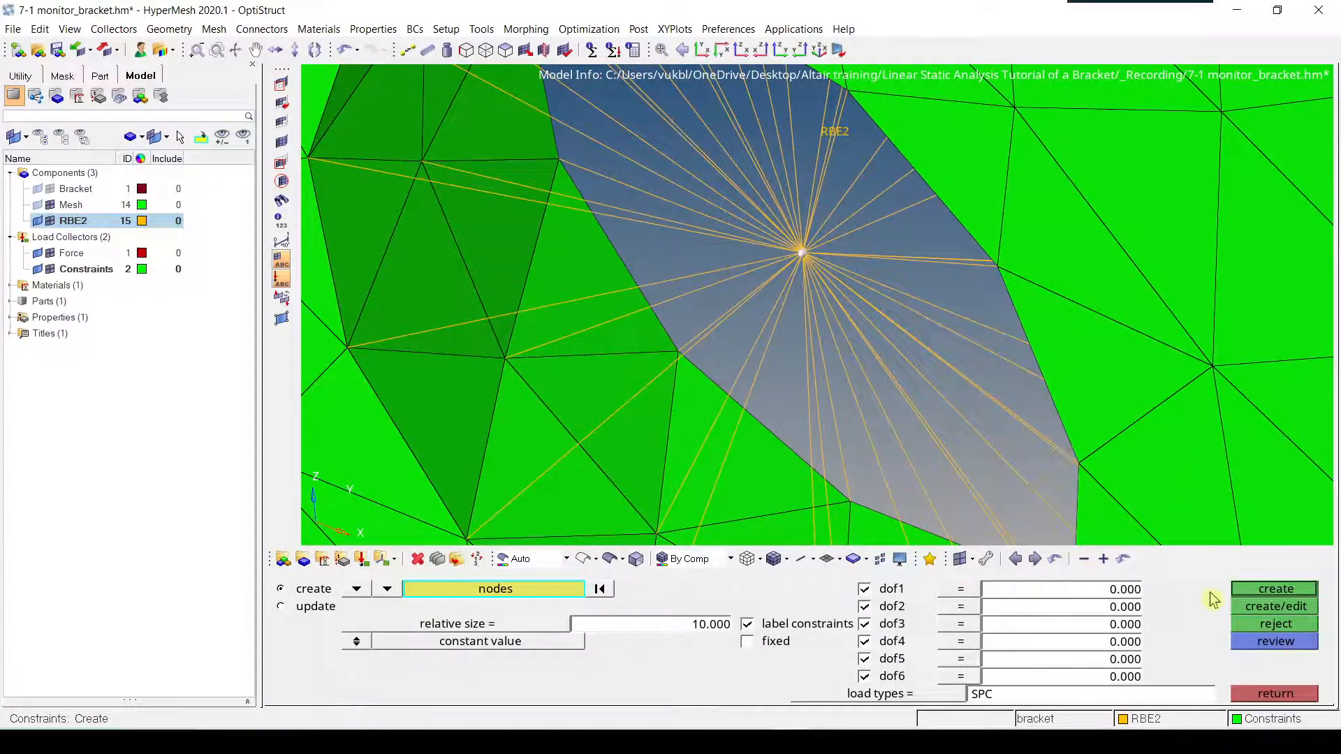
{"action": "left_click", "coordinate": [1275, 588]}
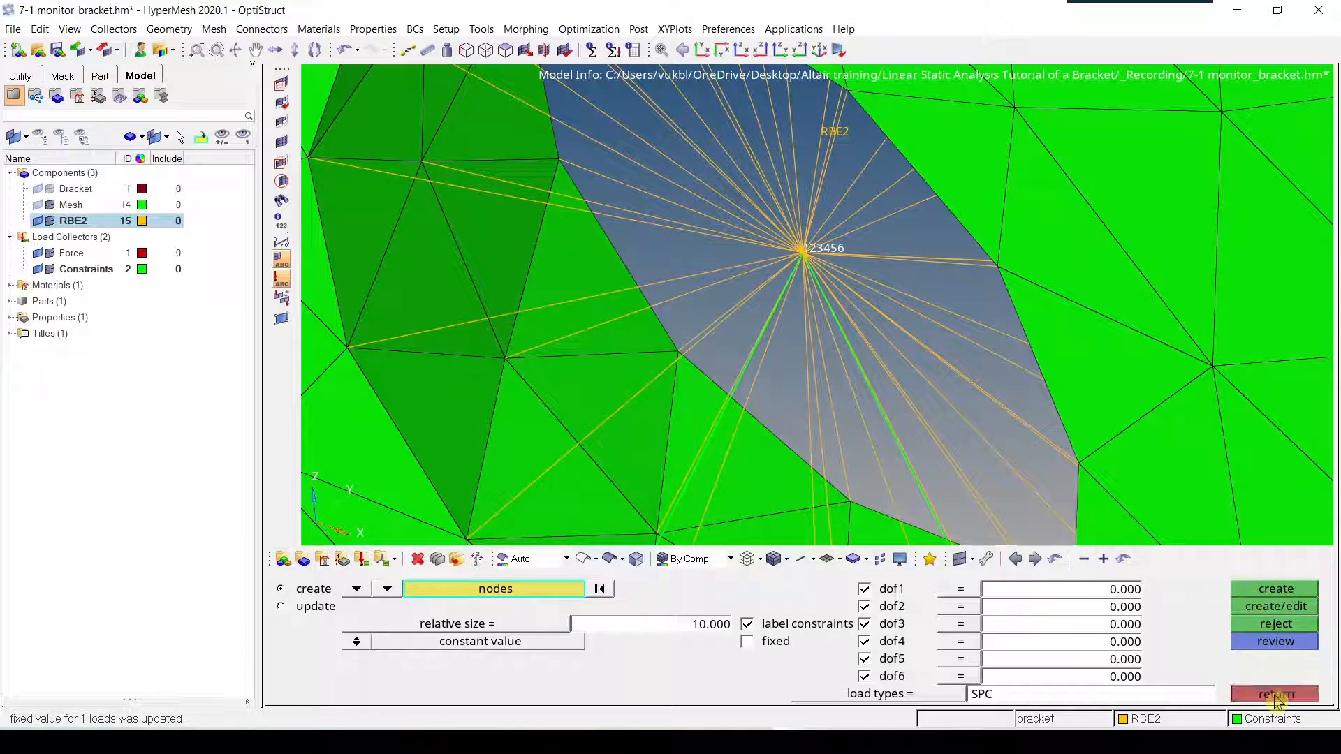
{"action": "left_click", "coordinate": [1275, 693]}
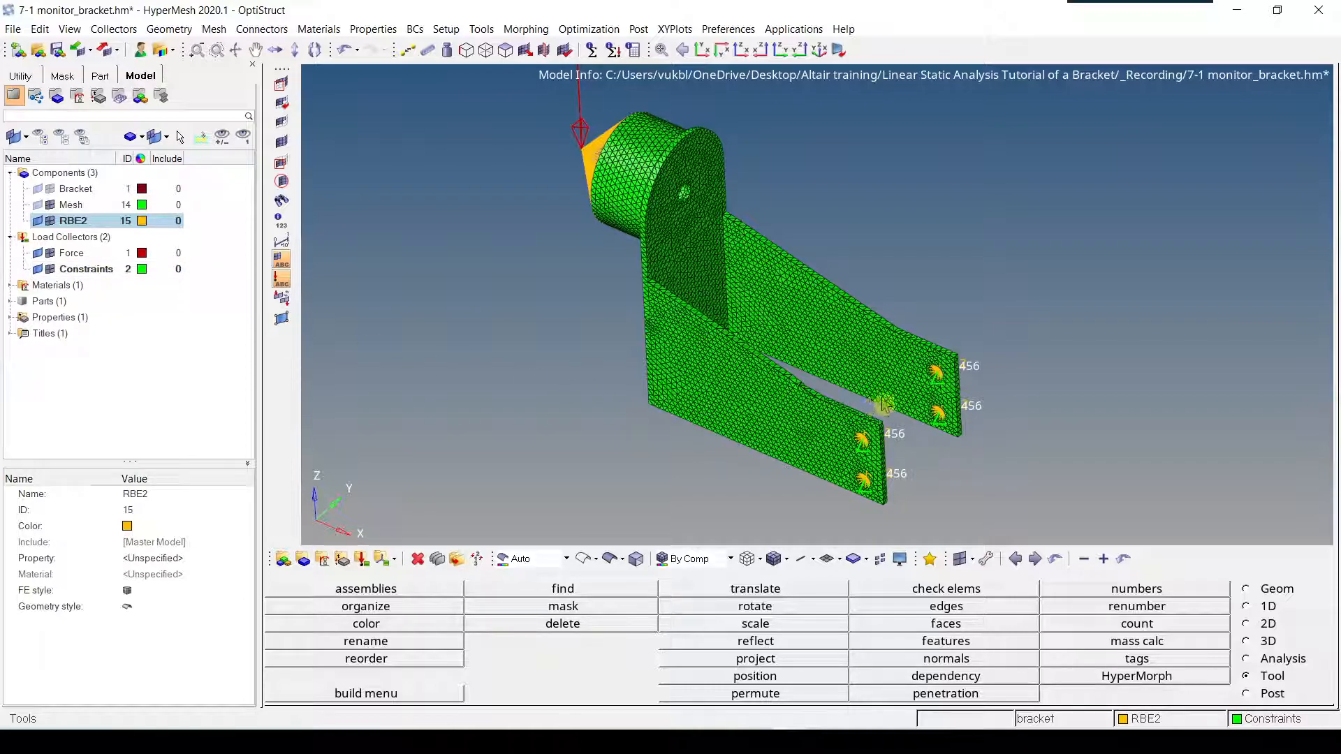
{"action": "mouse_move", "coordinate": [881, 397]}
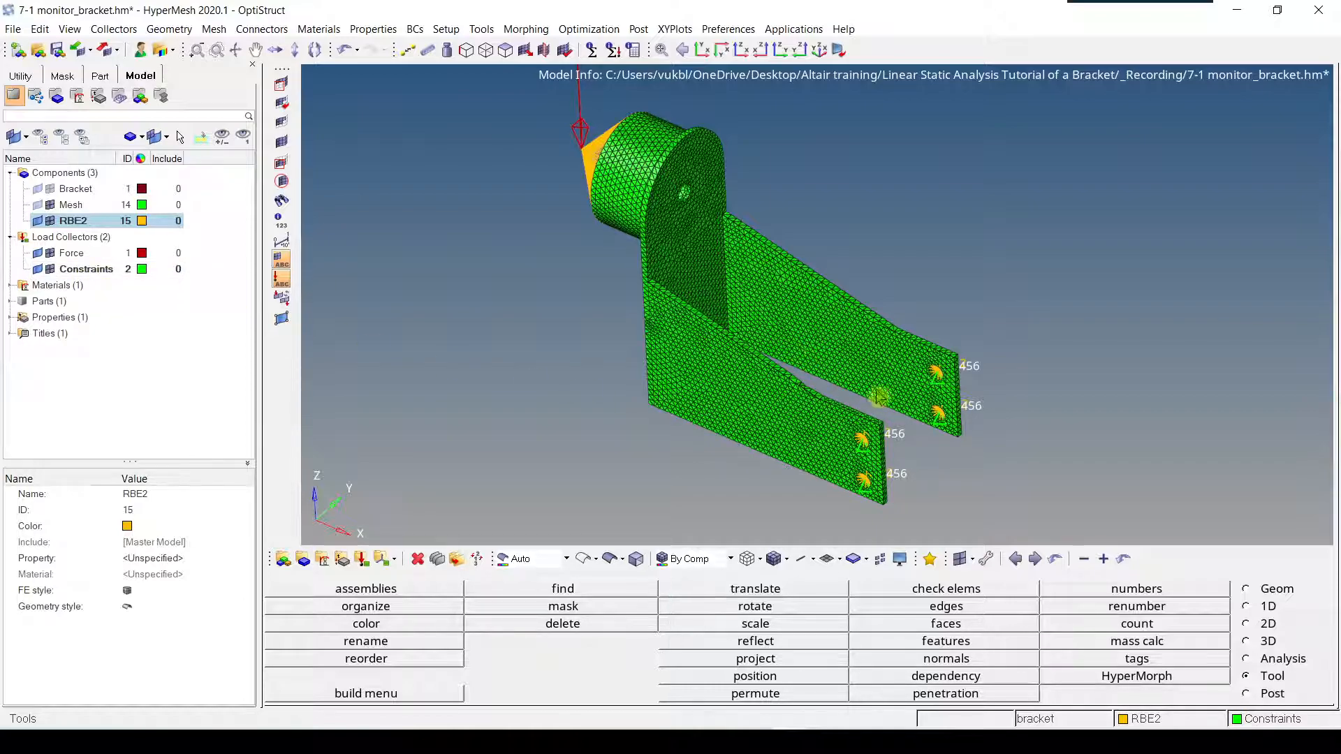